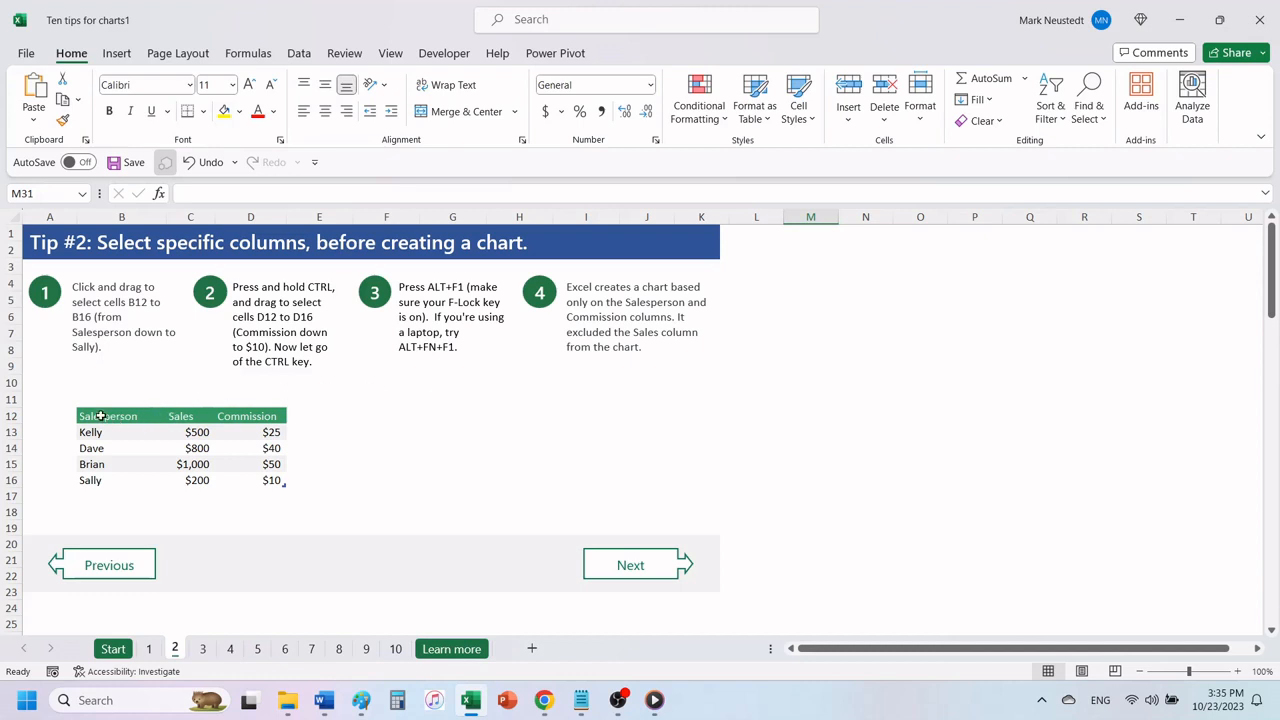
Select the Salesperson cells B12 to B16, from the header down to Sally
{"action": "left_click_drag", "start_coordinate": [108, 416], "coordinate": [90, 480]}
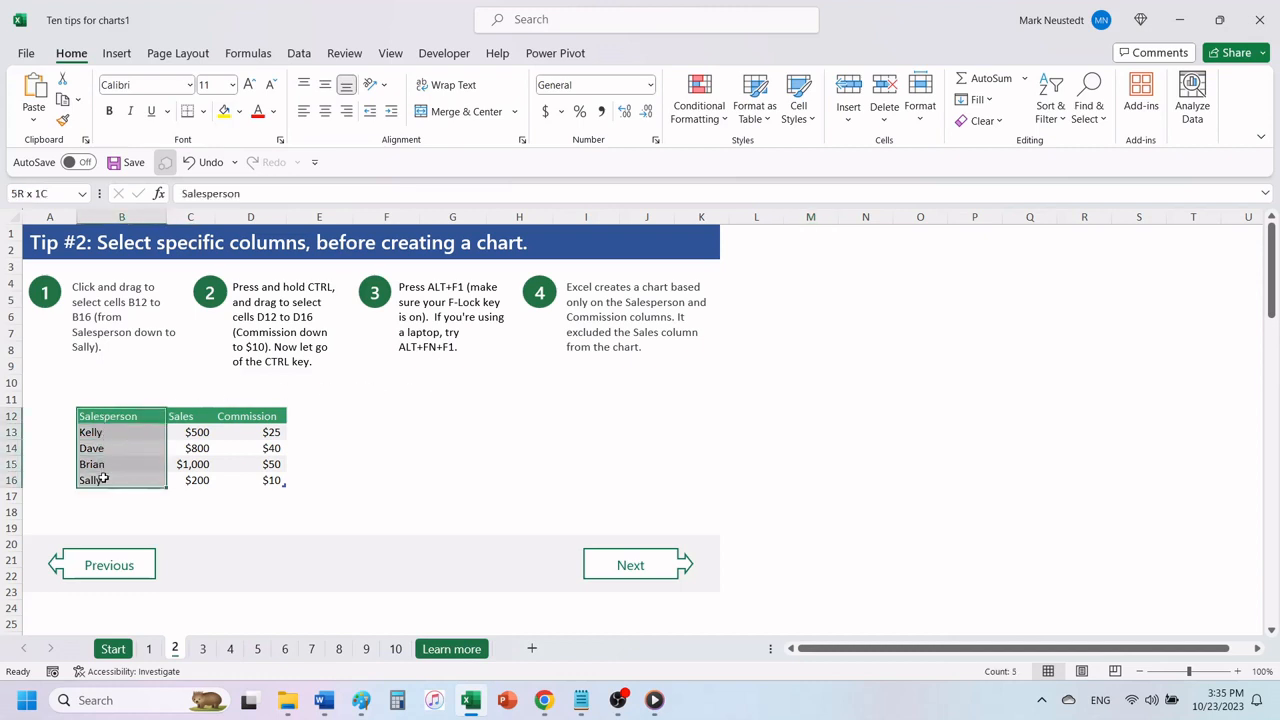
{"action": "left_click", "coordinate": [121, 416]}
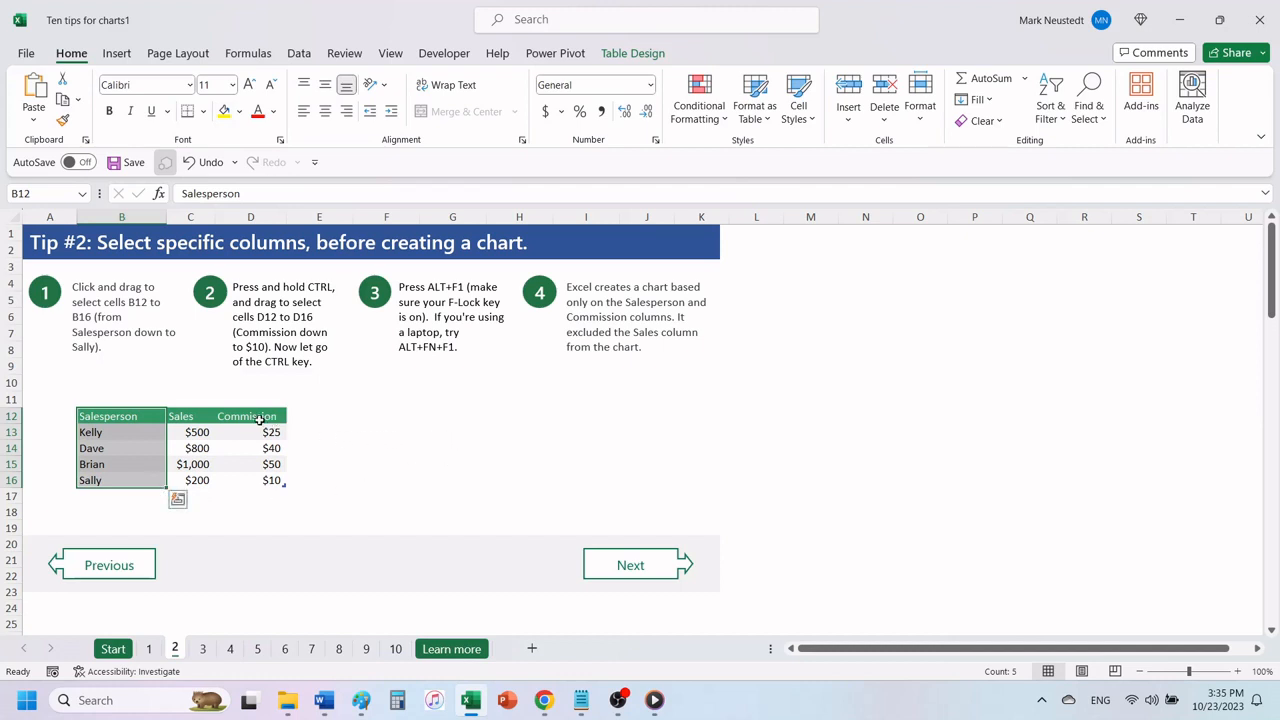
Add Commission cells D12 to D16 to the selection and insert a chart with Alt+F1
{"action": "left_click", "coordinate": [250, 416]}
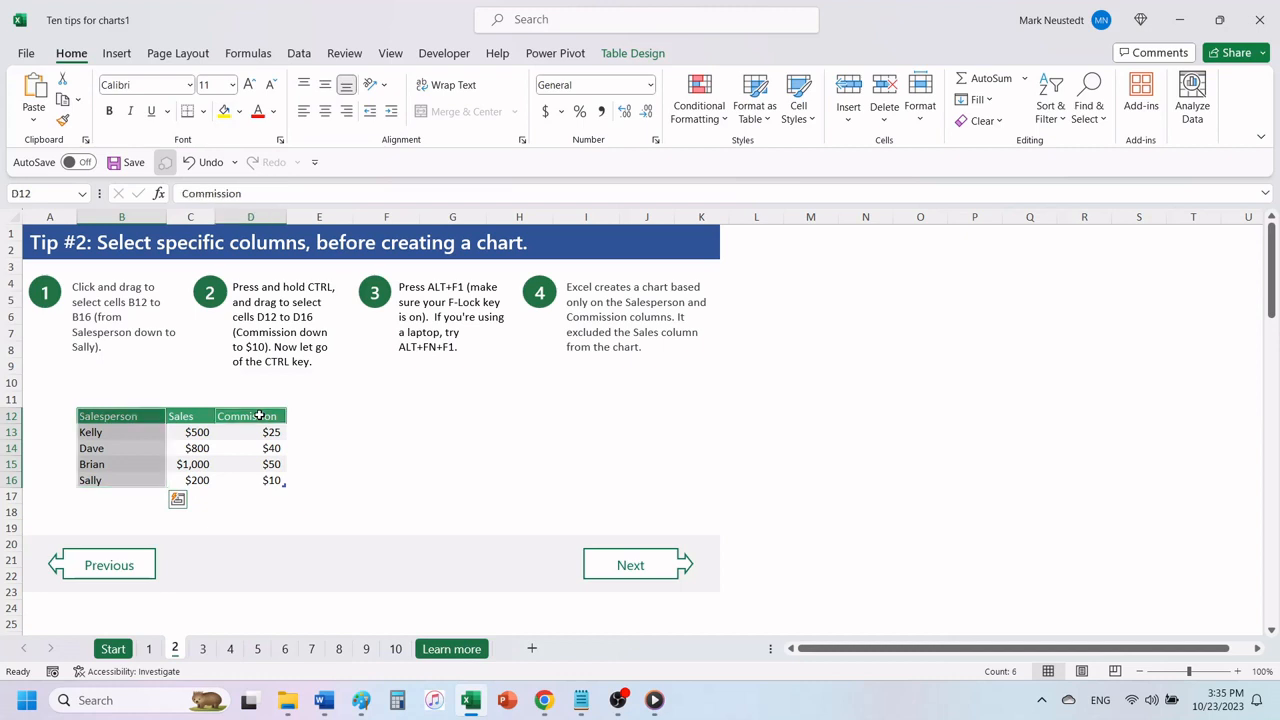
{"action": "left_click_drag", "start_coordinate": [250, 416], "coordinate": [270, 480]}
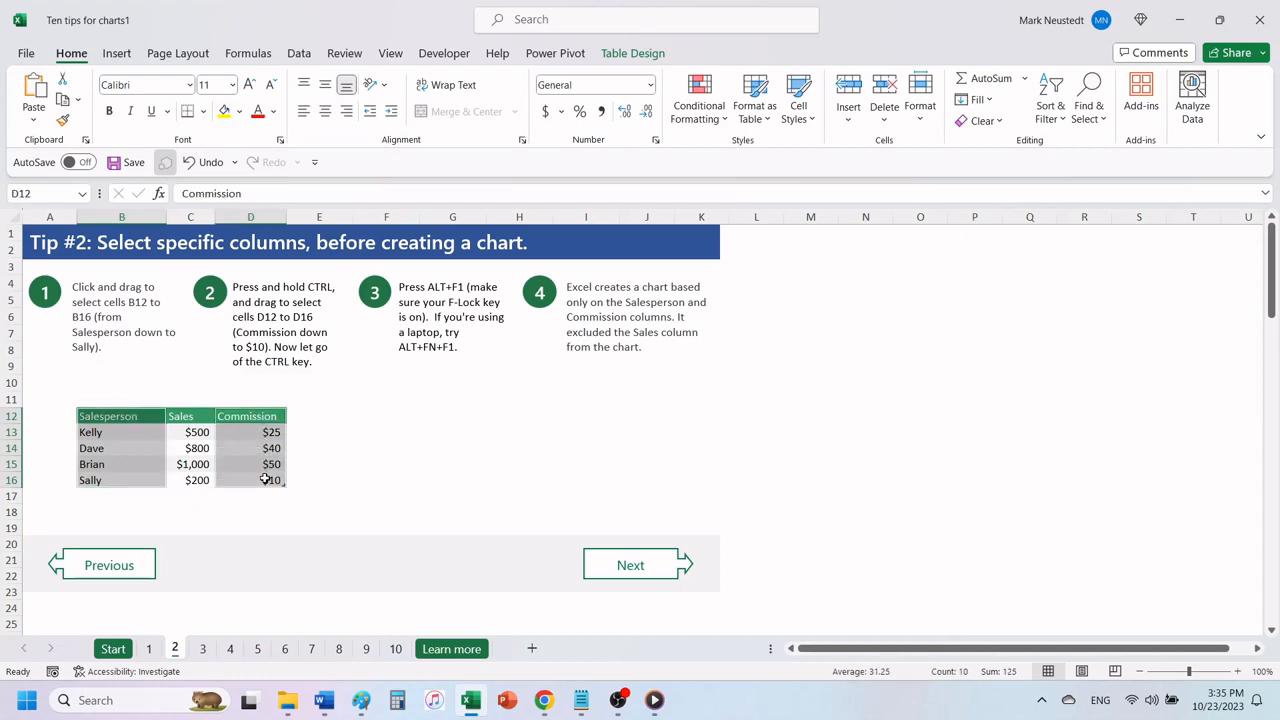
{"action": "mouse_move", "coordinate": [989, 459]}
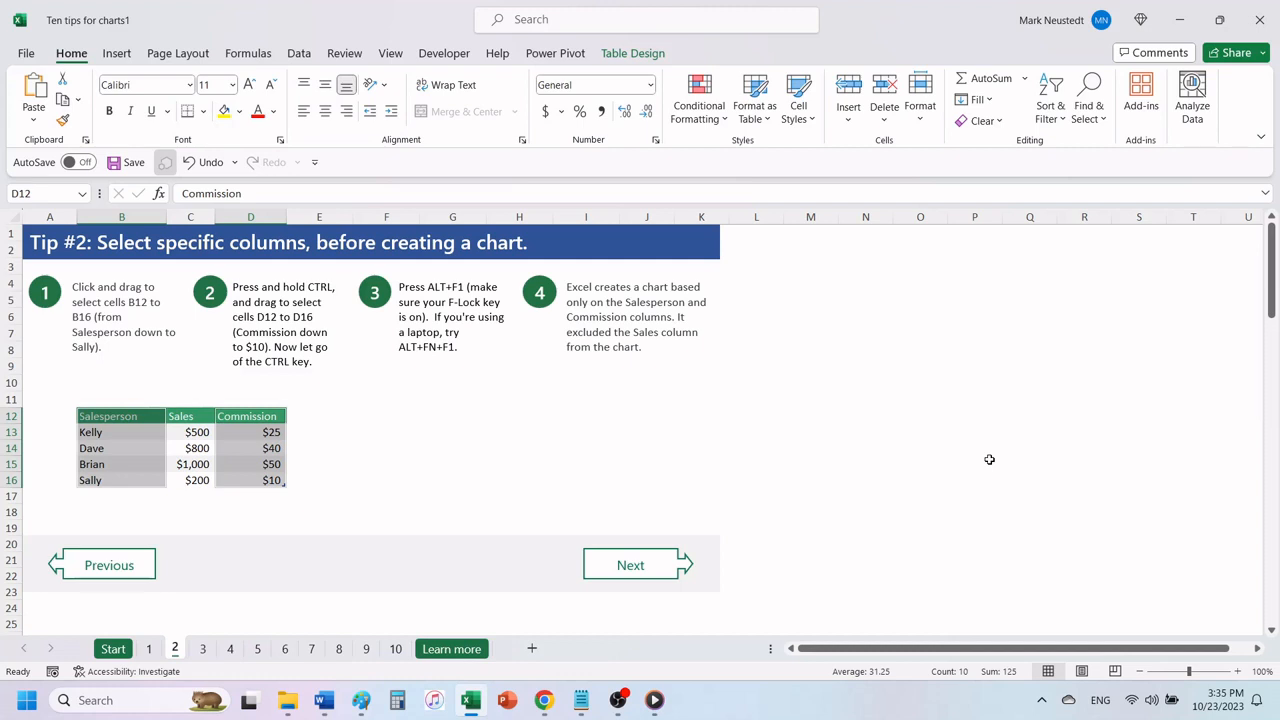
{"action": "key", "text": "alt+f1"}
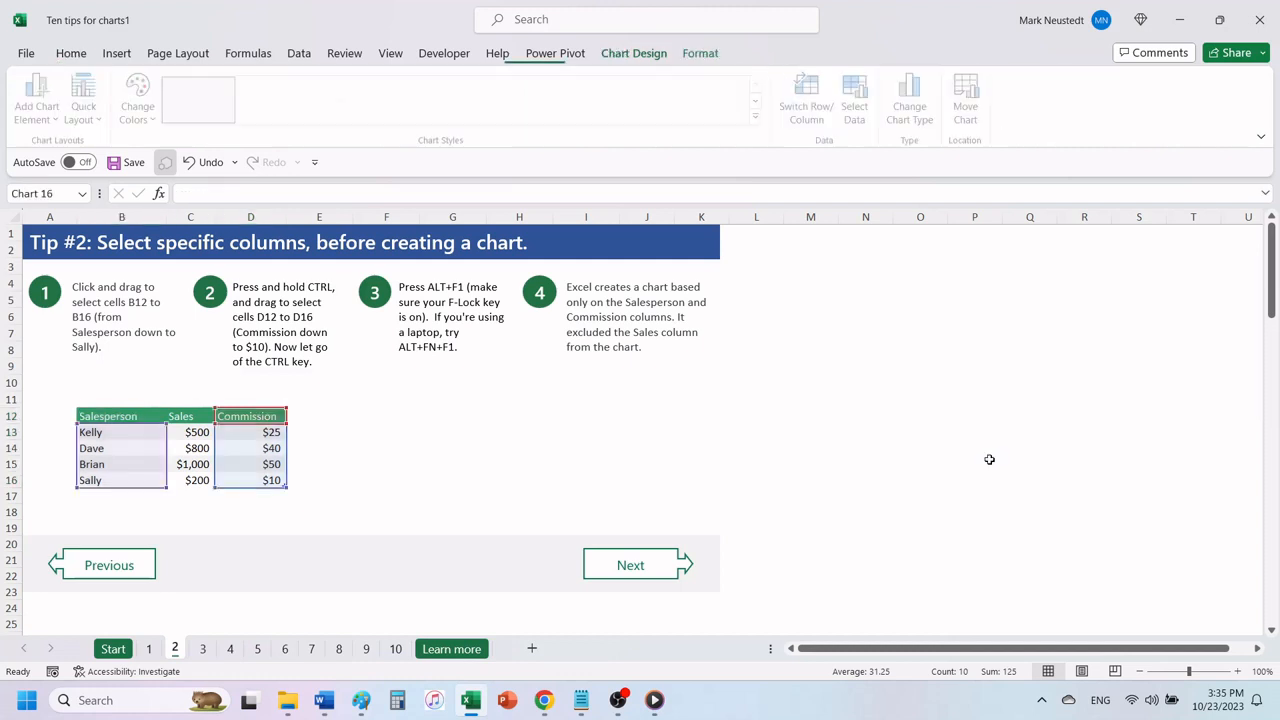